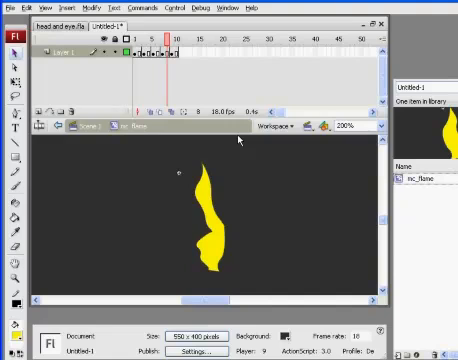
Return to Scene 1 so the mc_flame instance shows on the main stage.
left_click(205, 220)
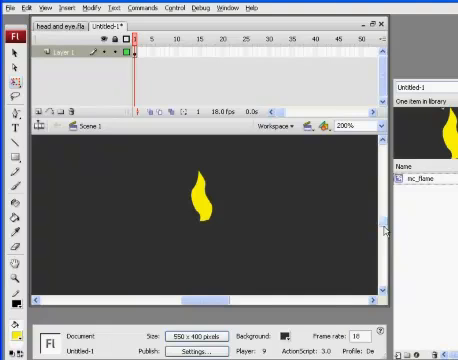
left_click(203, 195)
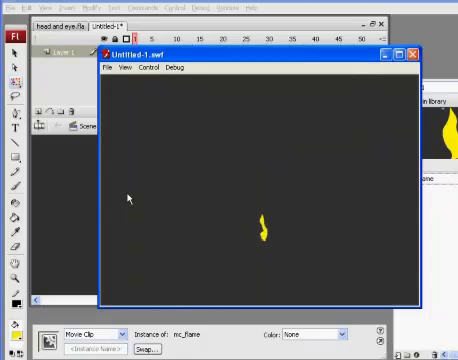
left_click(413, 52)
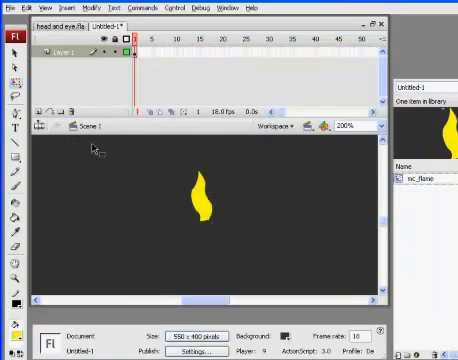
Insert a new timeline layer and rename it 'candle'.
left_click(197, 197)
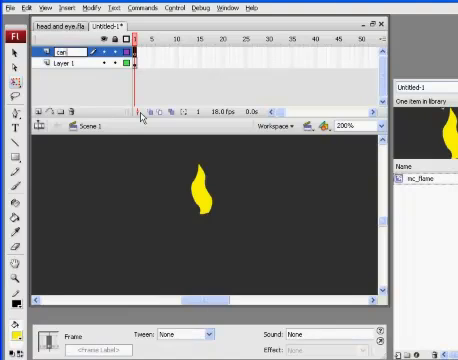
type("candle")
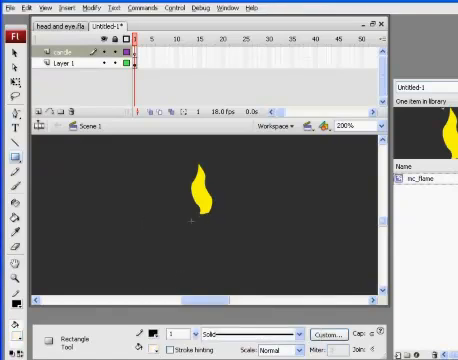
Draw a tall narrow white rectangle beneath the flame as the candle body.
left_click_drag(193, 208, 211, 278)
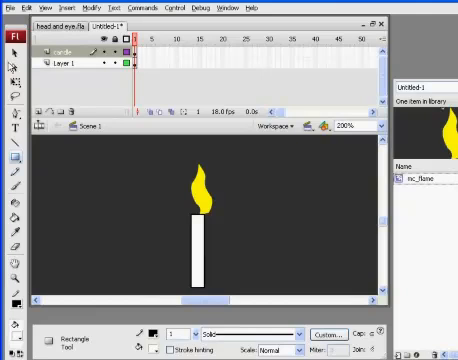
left_click(201, 242)
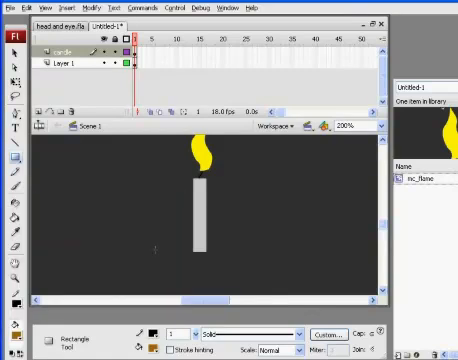
left_click_drag(152, 247, 255, 267)
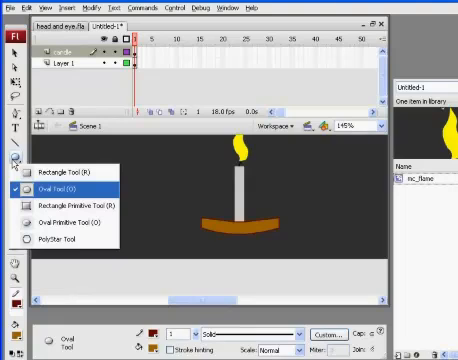
mouse_move(56, 212)
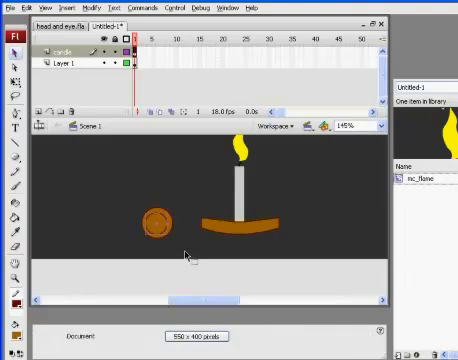
Delete the brown oval's centre to leave a ring, then select the ring for reshaping.
left_click(153, 220)
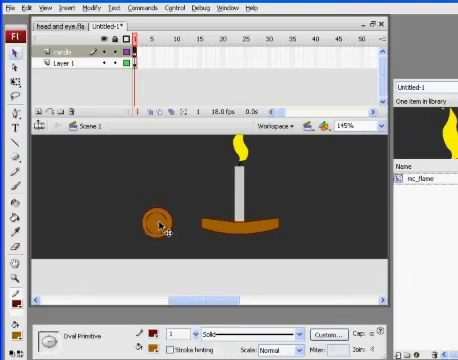
left_click(152, 218)
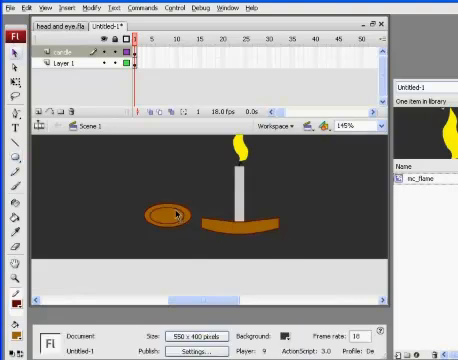
left_click(165, 210)
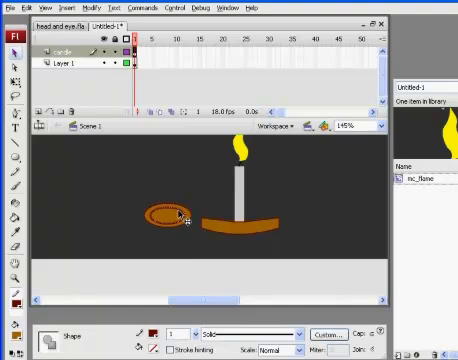
left_click(170, 213)
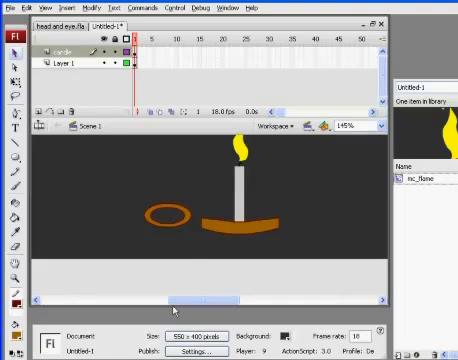
left_click(162, 216)
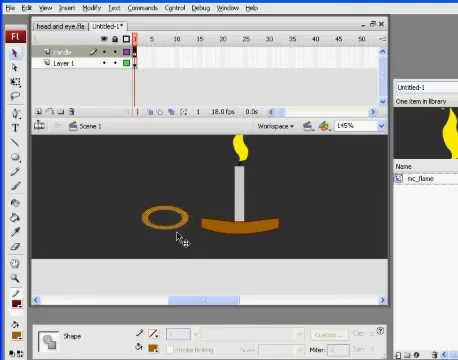
left_click(165, 217)
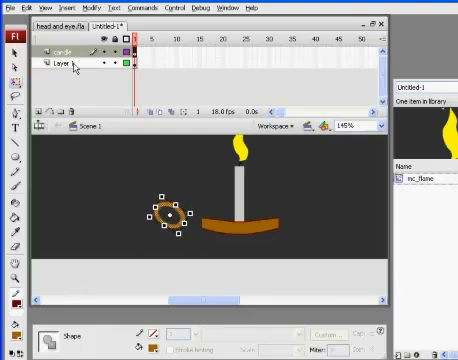
Distort the ring into a slanted loop joined to the dish's left end.
left_click(25, 10)
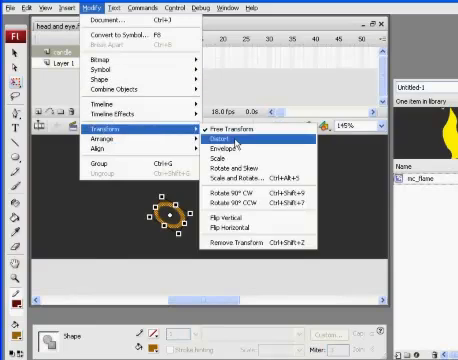
left_click(221, 142)
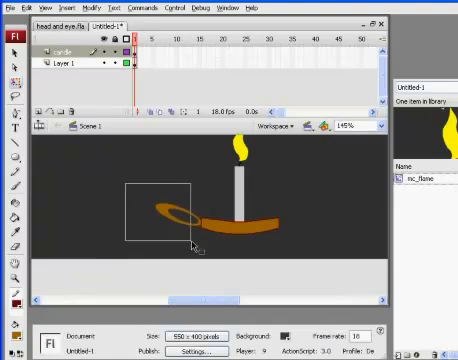
left_click(160, 211)
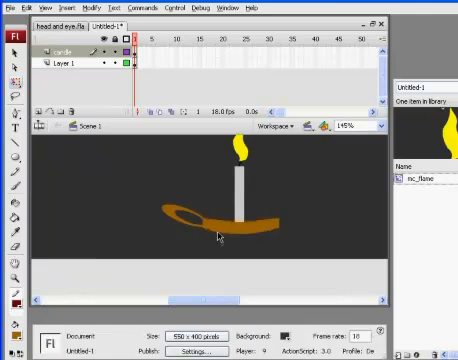
left_click(215, 218)
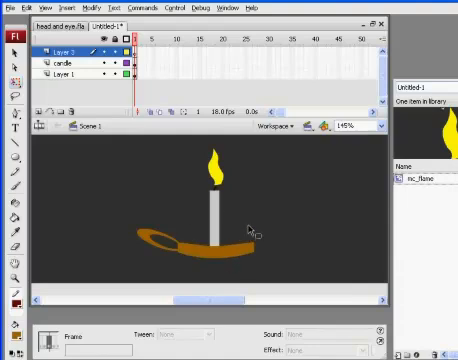
mouse_move(407, 235)
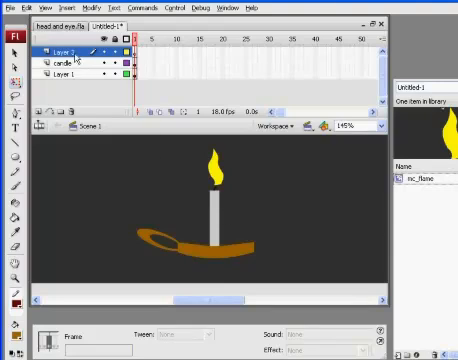
Select the new top layer, then Layer 1 and its mc_flame instance.
left_click(62, 63)
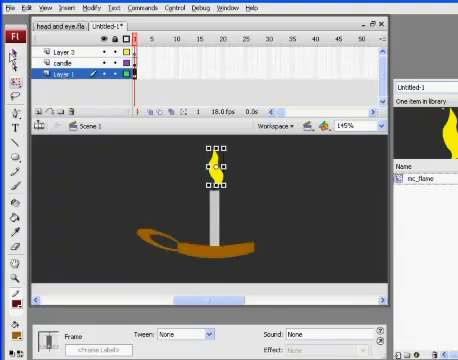
left_click(62, 76)
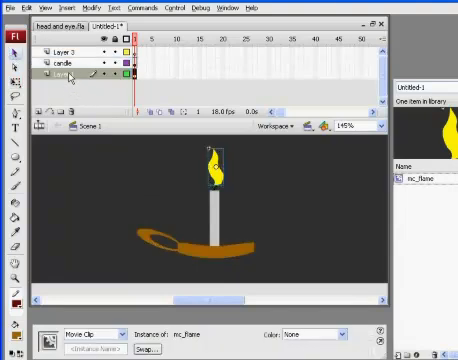
left_click(50, 75)
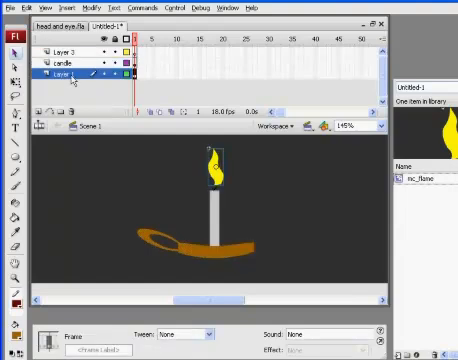